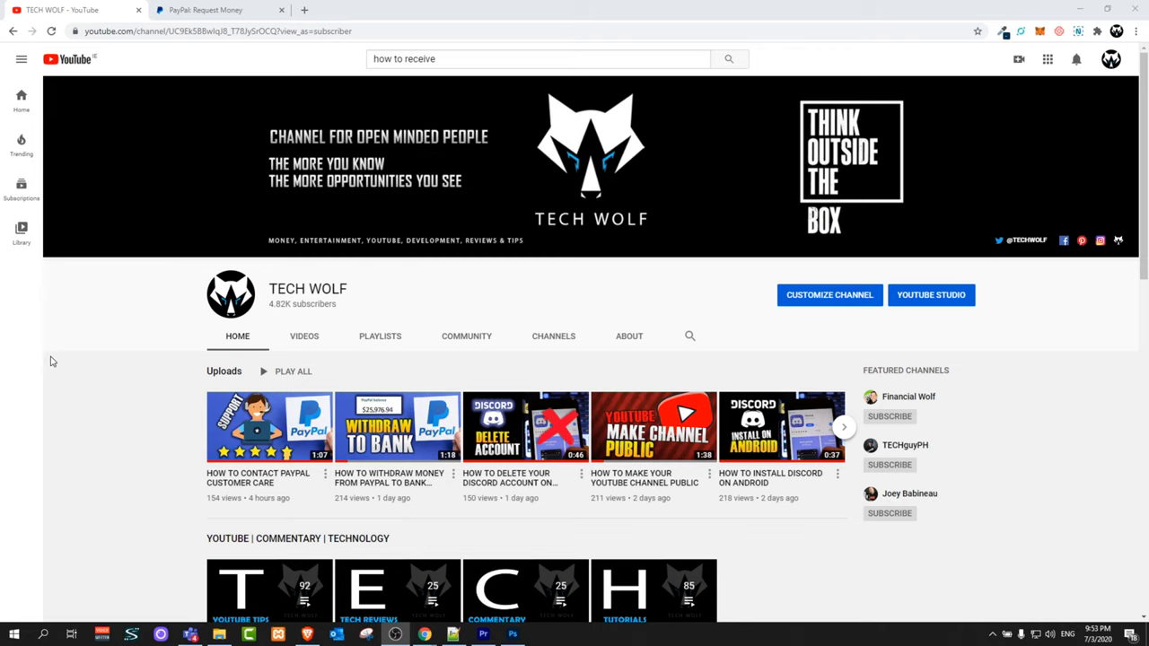
mouse_move(1005, 251)
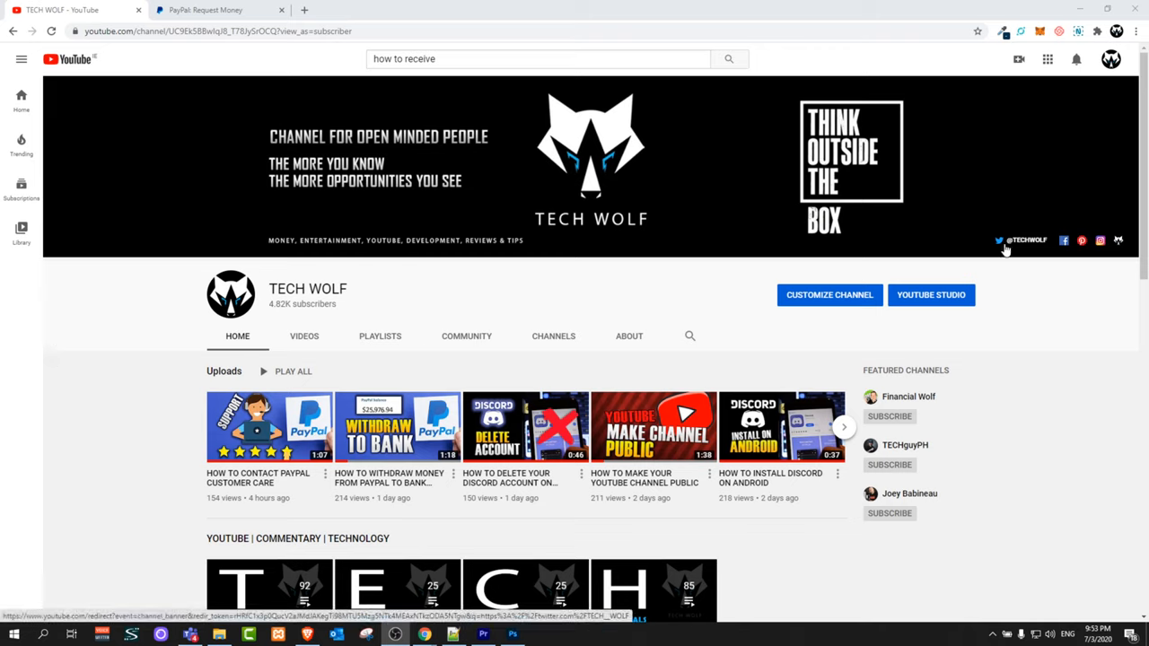
mouse_move(1040, 251)
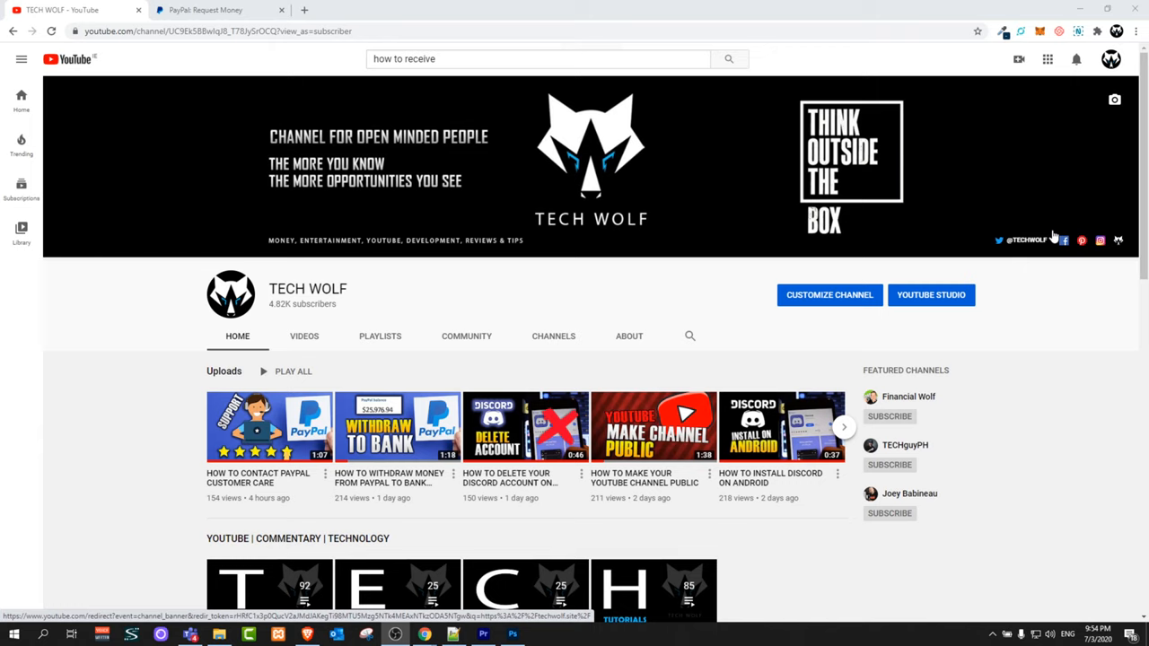
mouse_move(1023, 250)
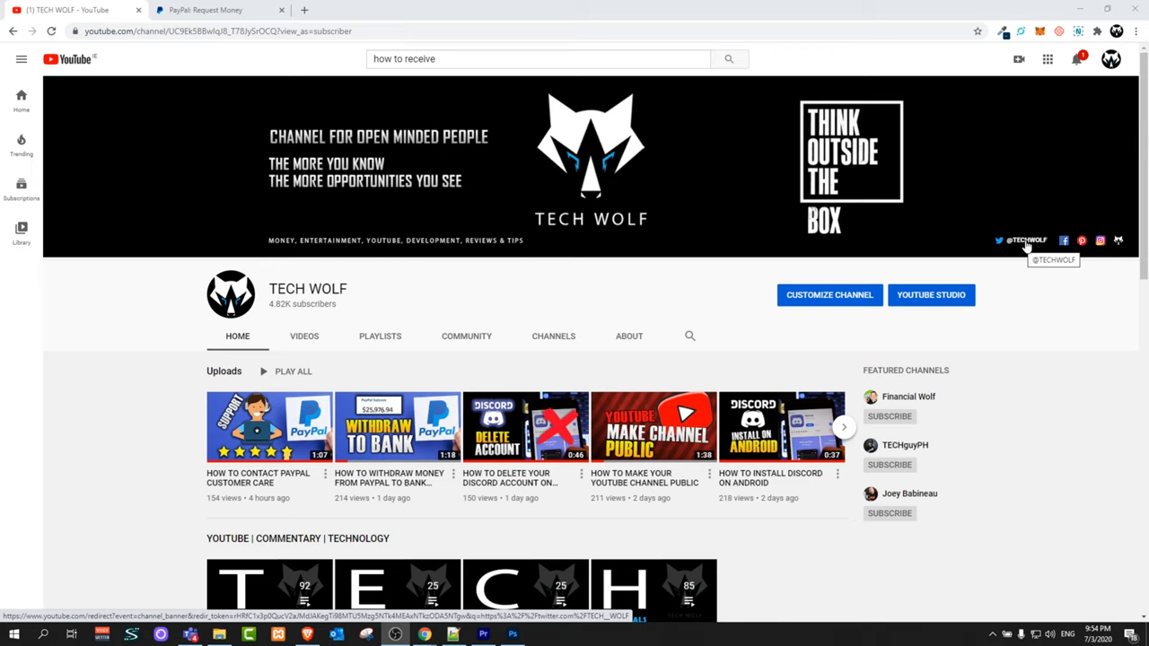
mouse_move(700, 269)
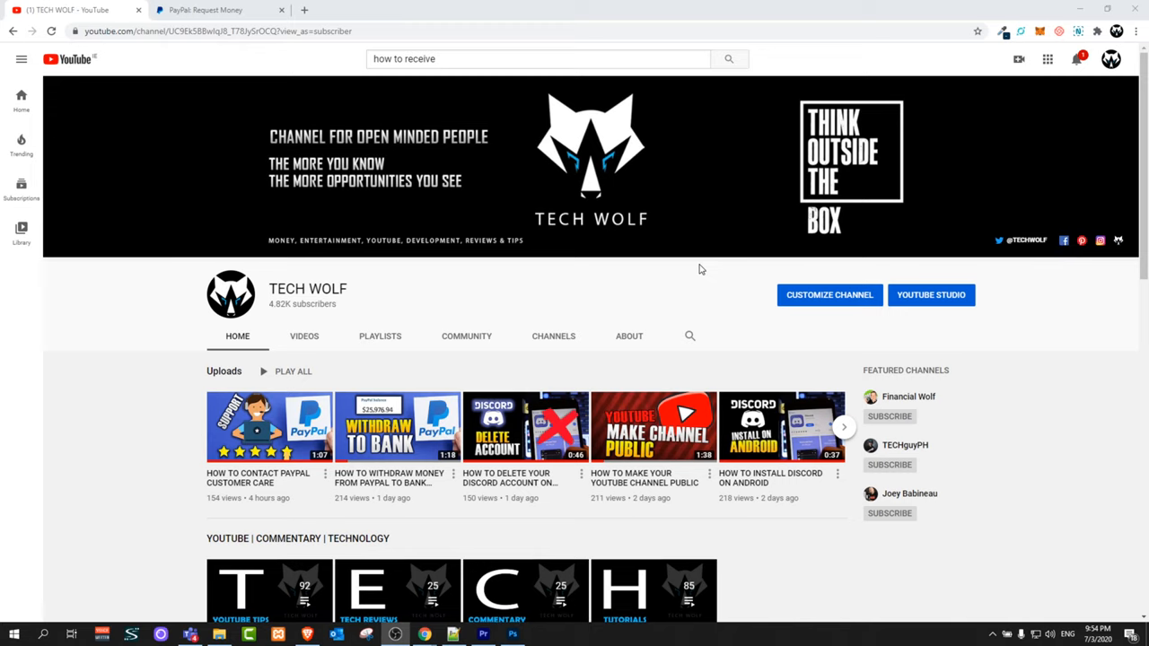
mouse_move(698, 272)
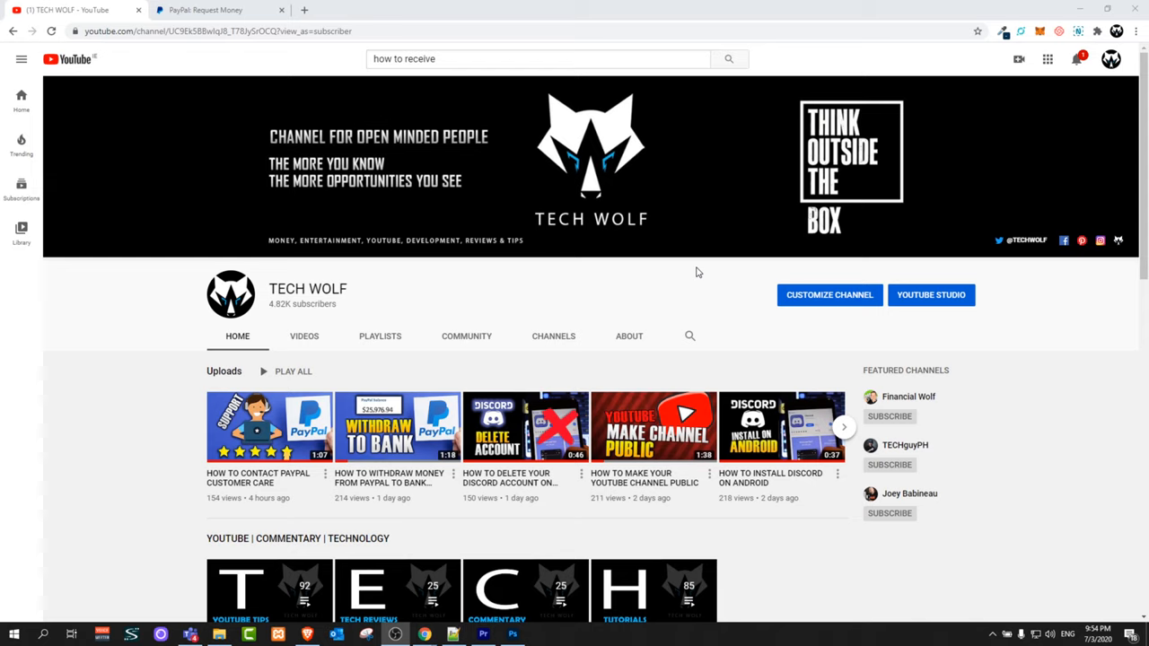
- From PayPal's Request Money page, choose the 'Share your PayPal.Me' option
click(206, 11)
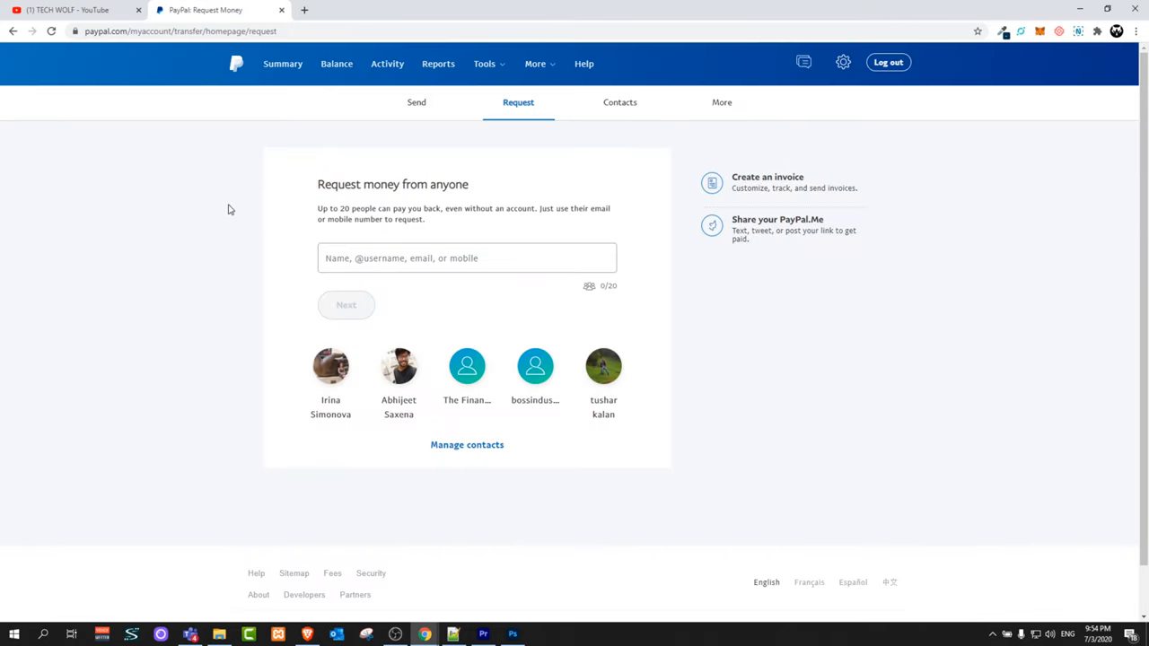
mouse_move(763, 230)
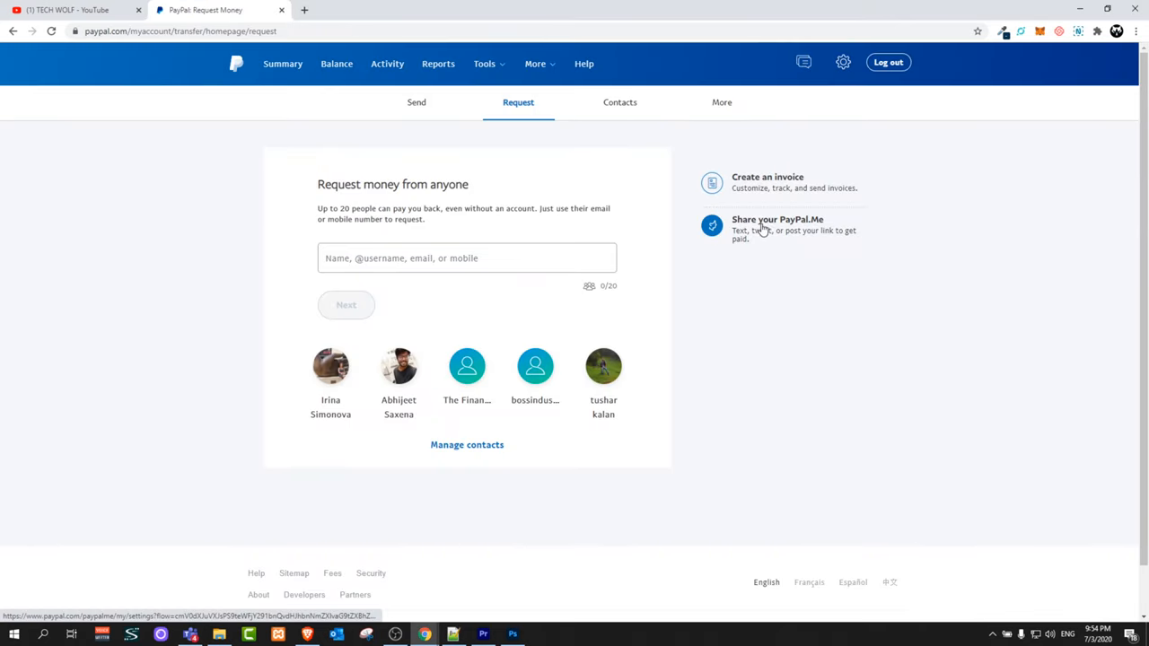
mouse_move(816, 229)
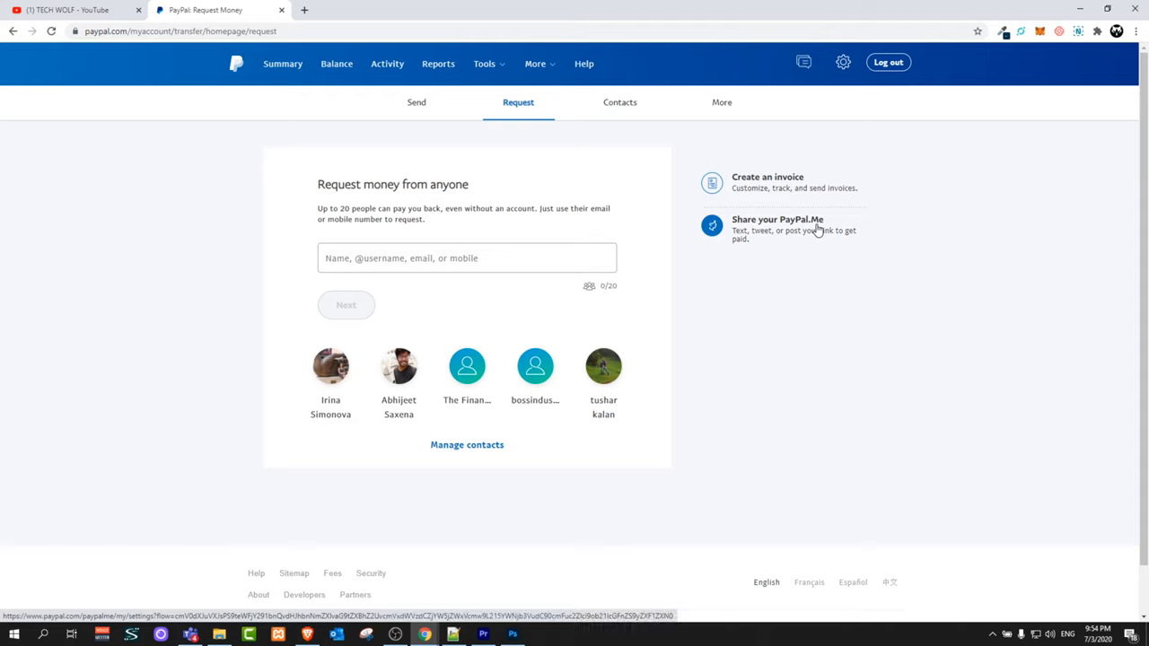
mouse_move(847, 223)
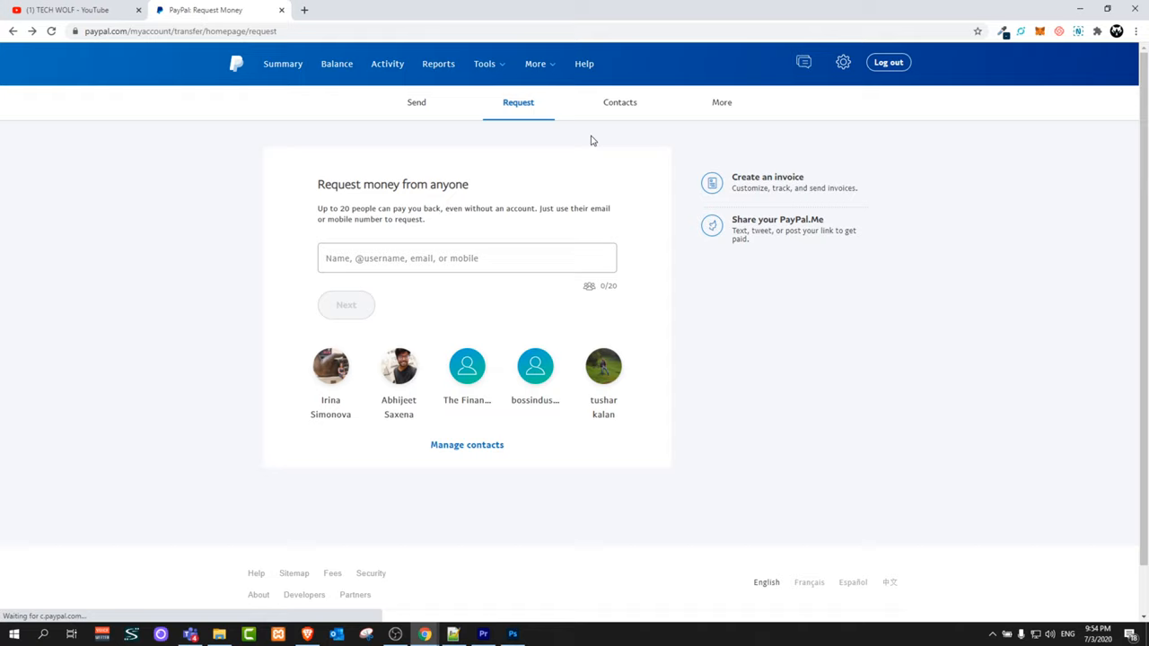
mouse_move(467, 109)
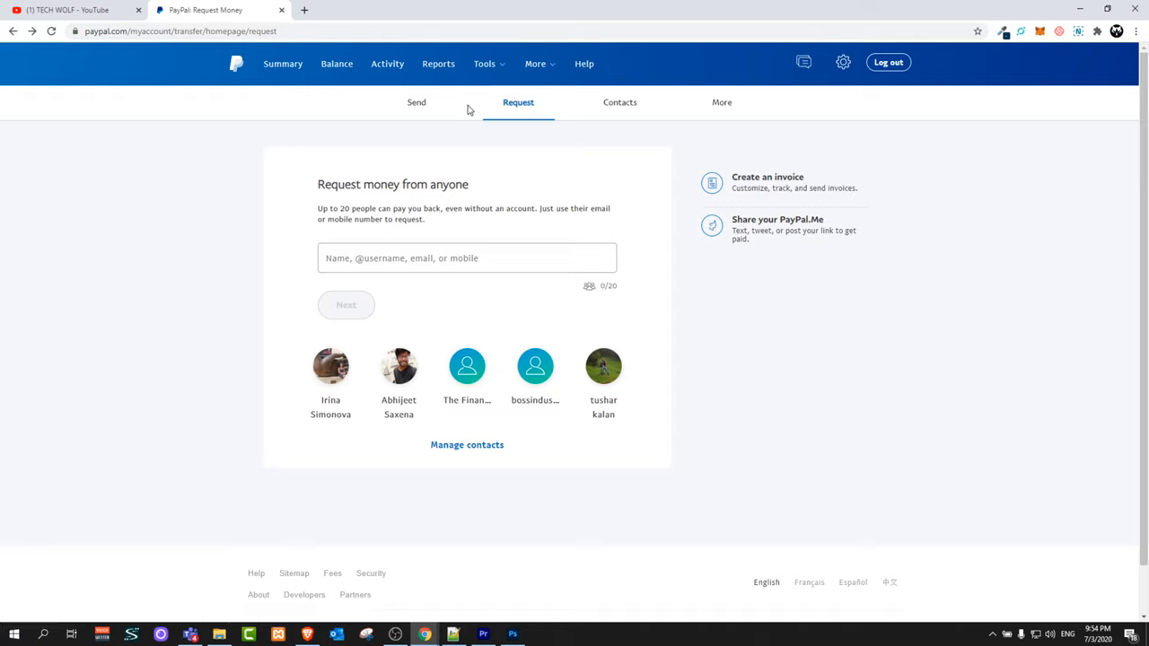
mouse_move(524, 108)
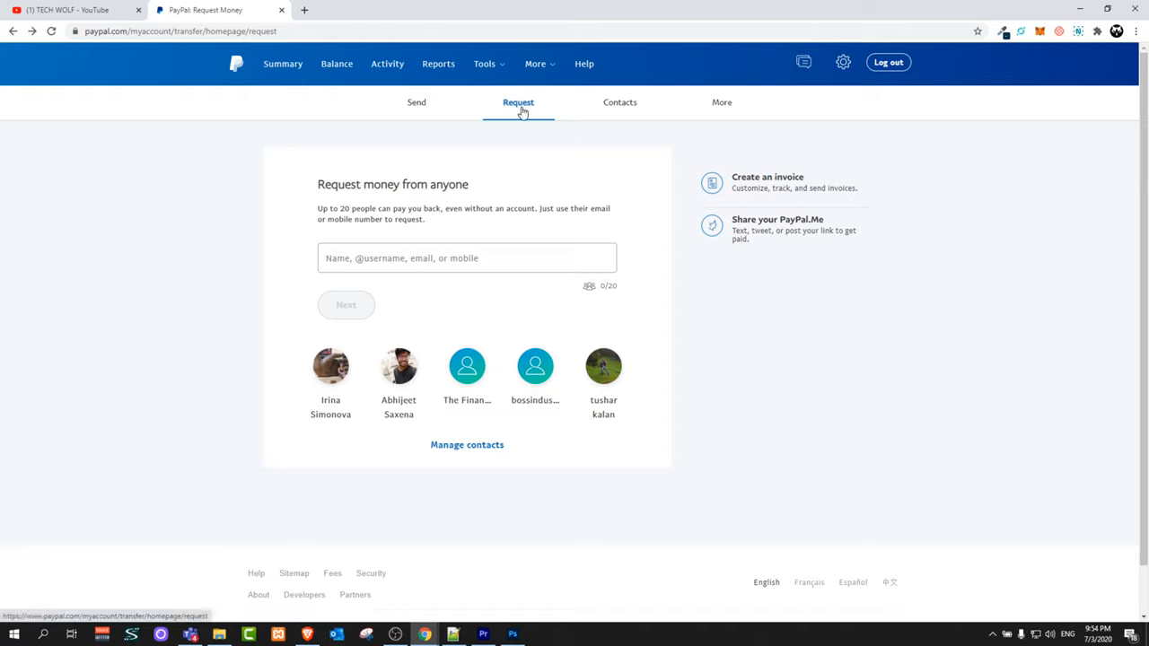
click(485, 63)
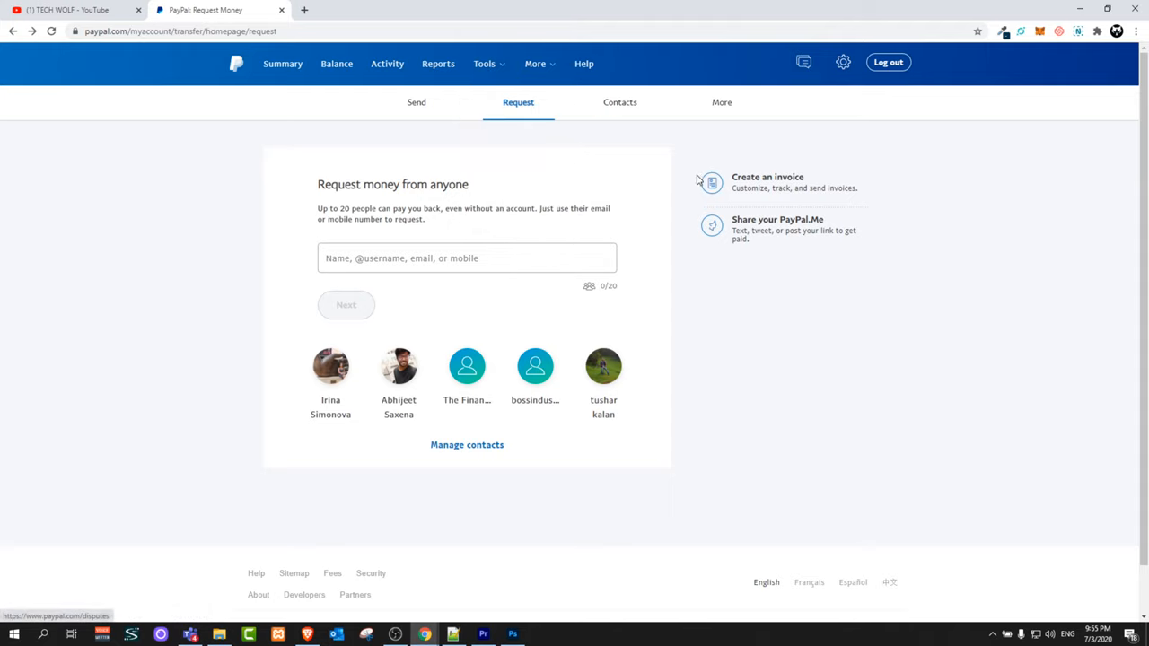
mouse_move(804, 266)
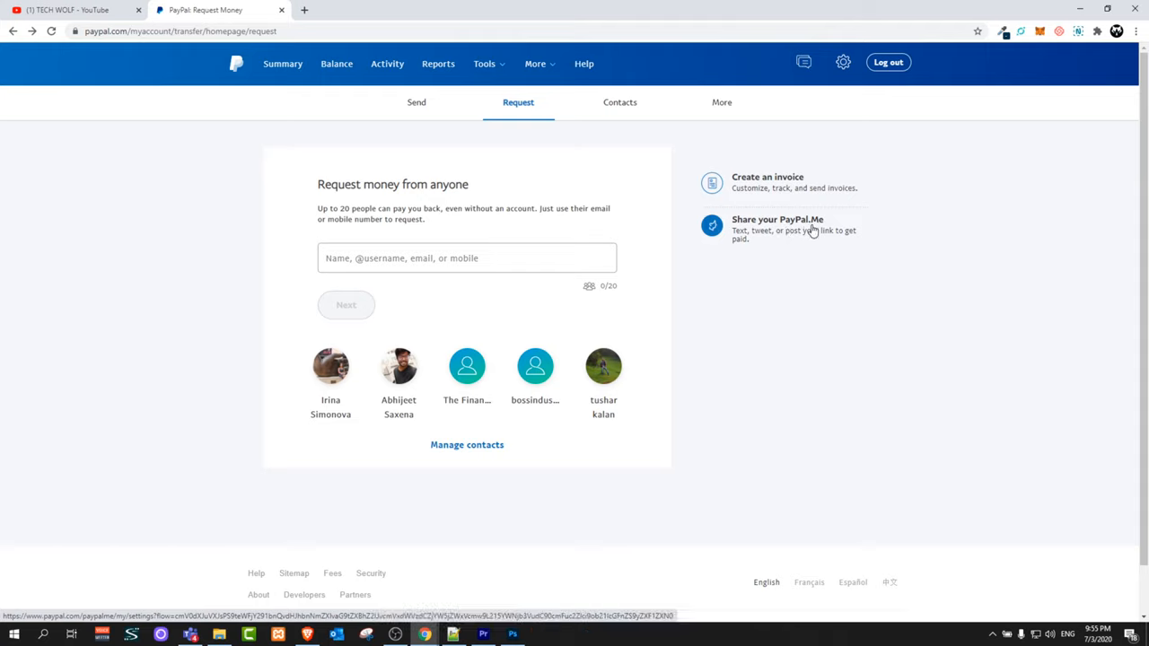
mouse_move(812, 229)
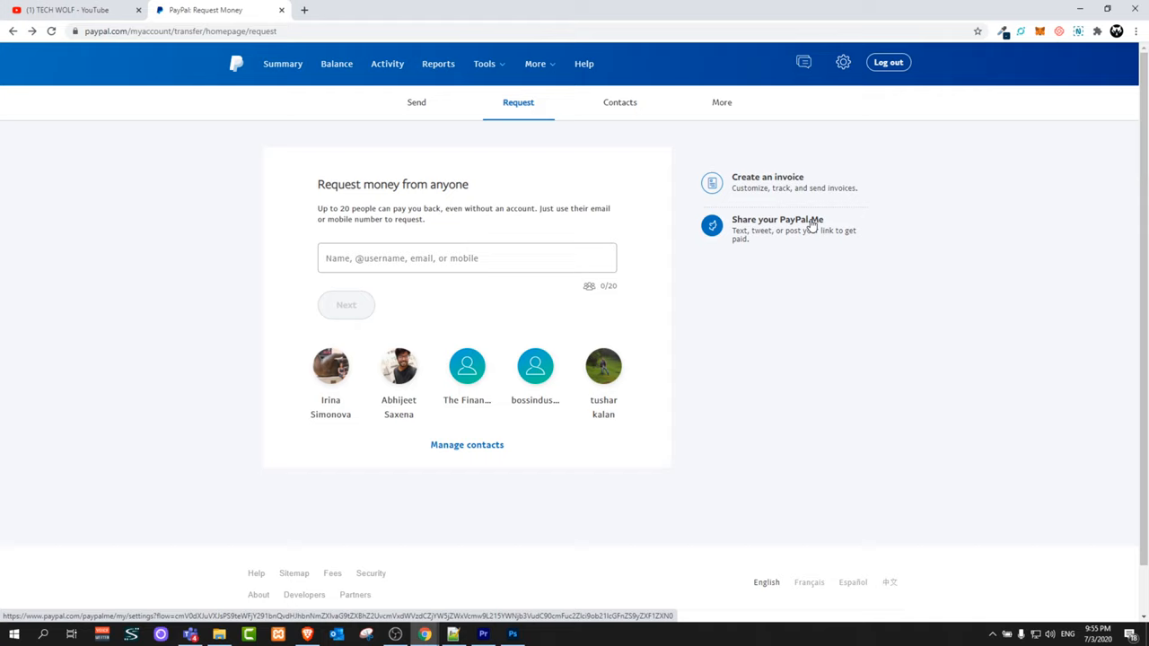
click(777, 225)
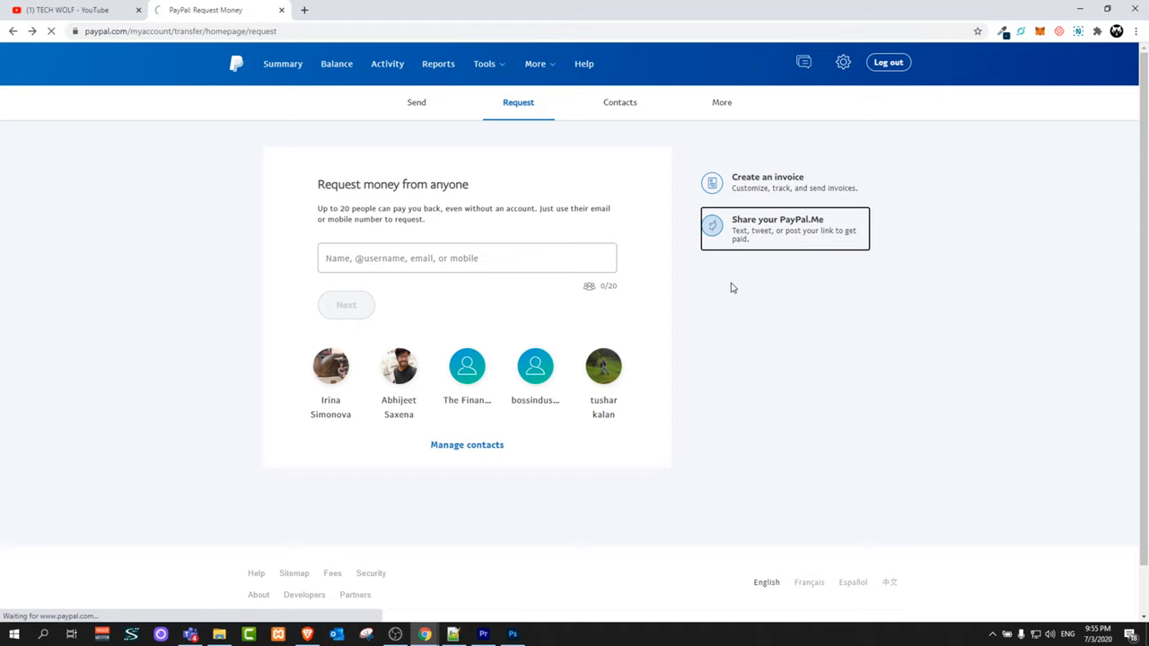
- Copy the PayPal.Me link address and return to the TECH WOLF YouTube channel tab
click(783, 228)
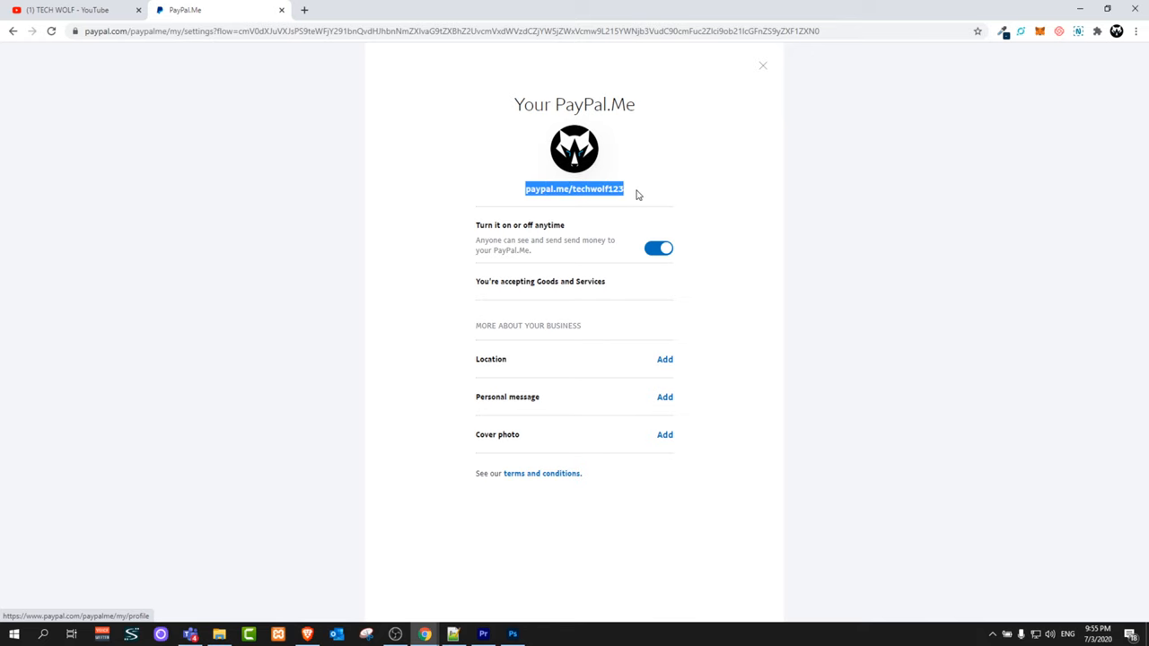
right_click(574, 188)
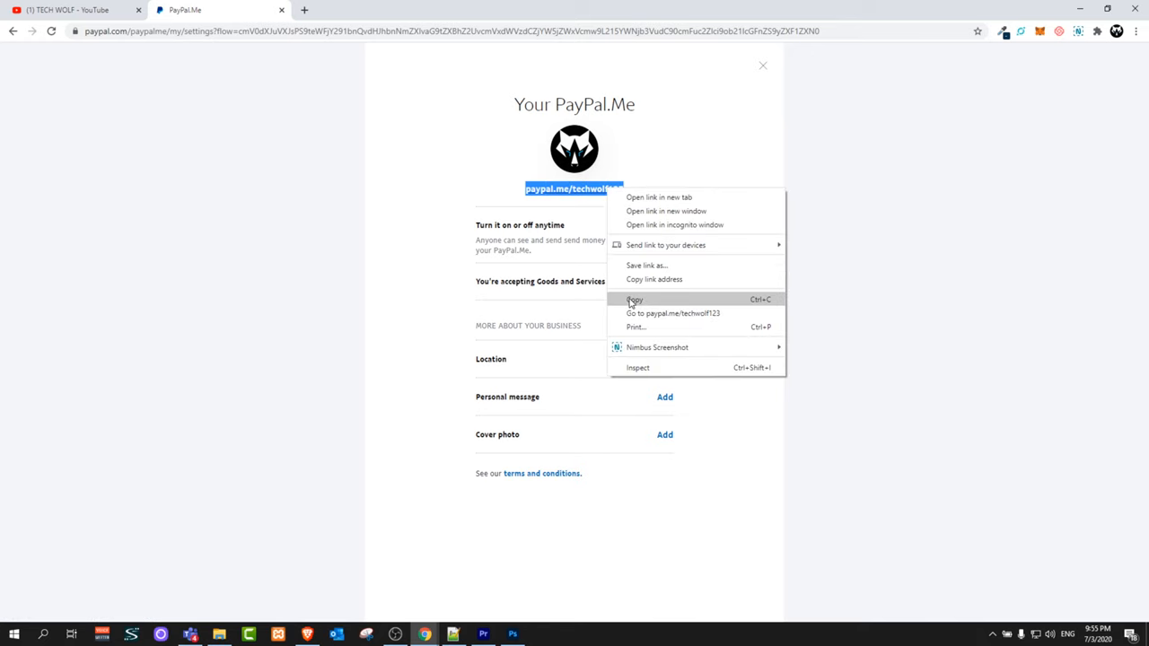
click(72, 11)
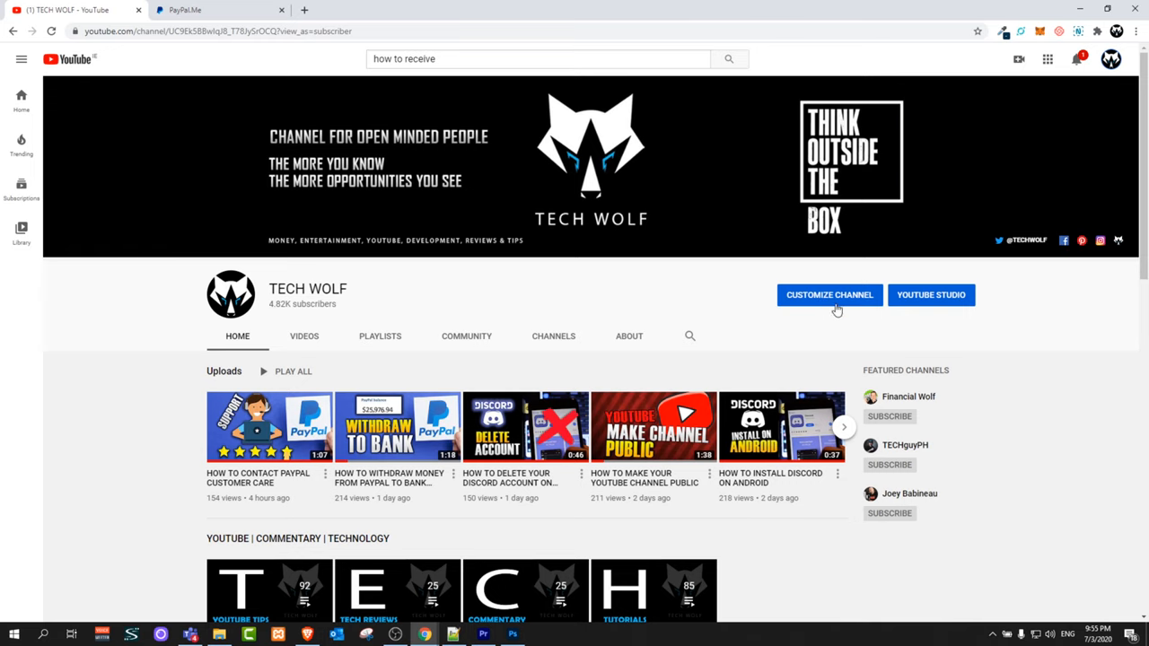
- Enter channel customization and show the TECH WOLF channel's About section
click(829, 295)
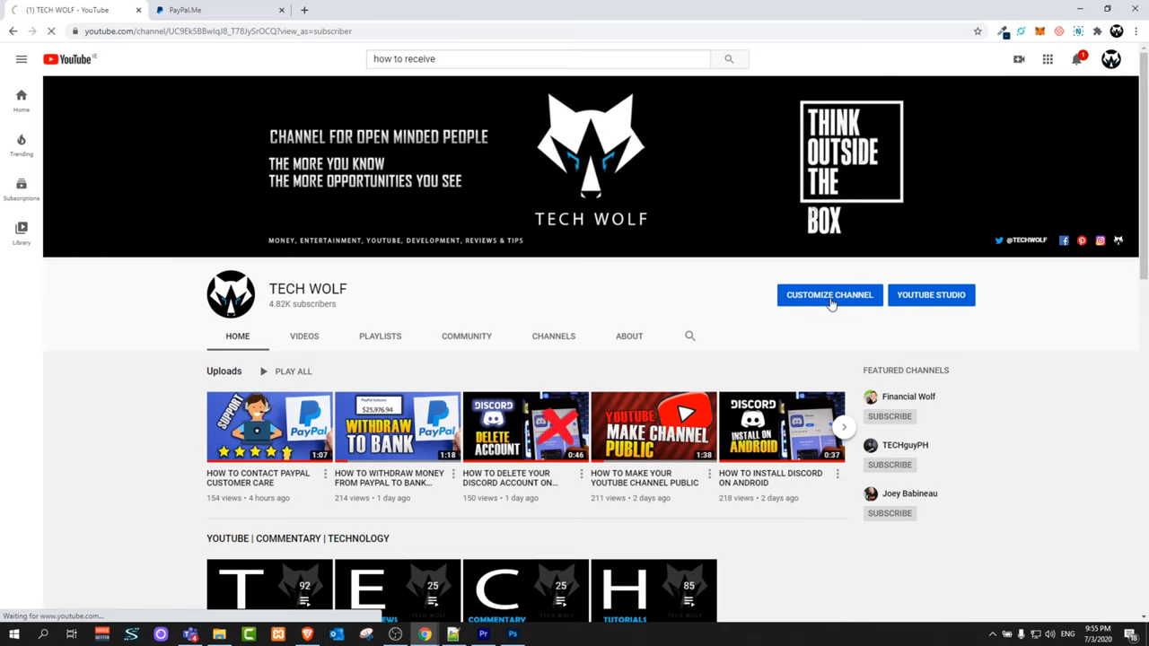
click(830, 295)
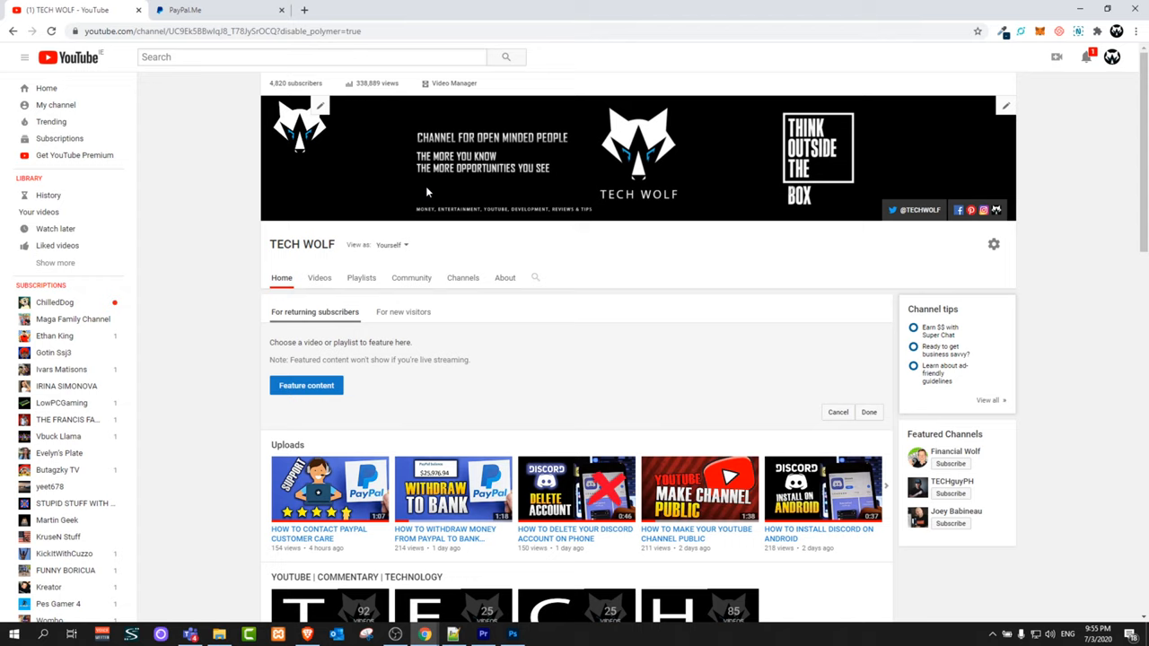
click(505, 276)
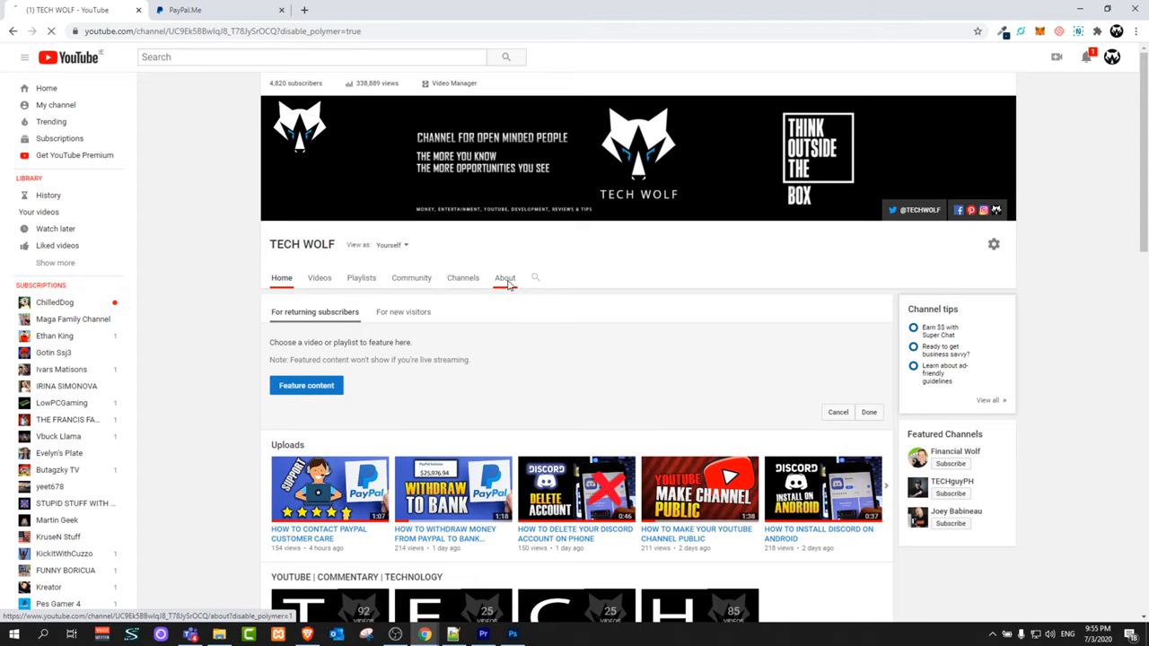
click(504, 277)
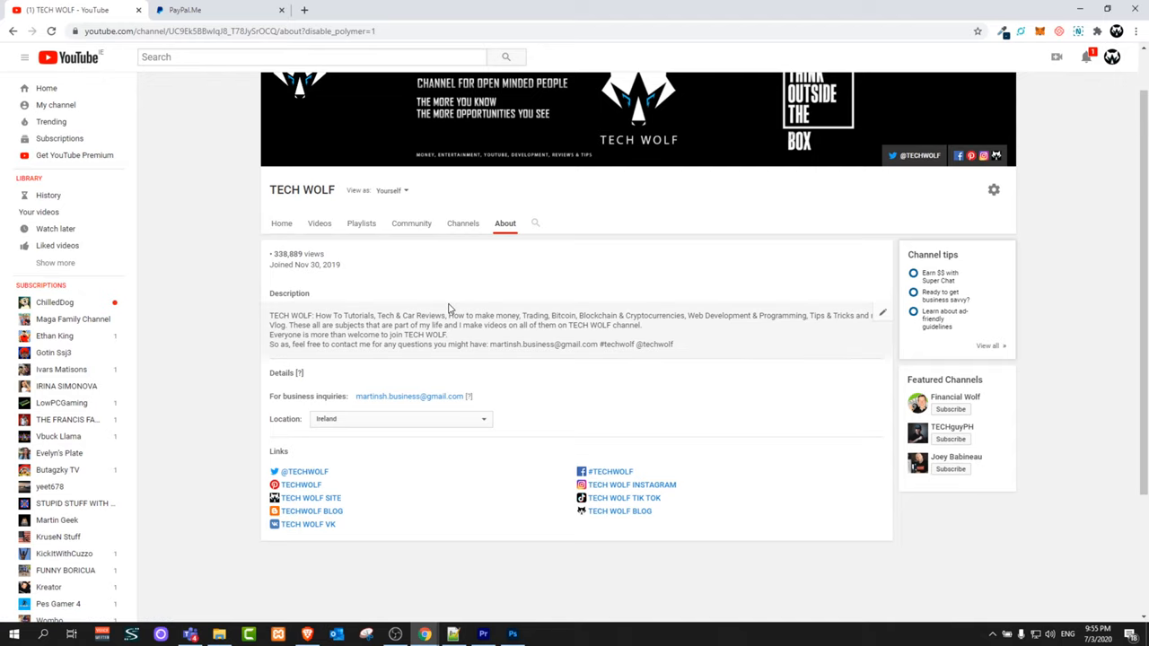
- Bring the Links section into view and start editing the custom links
scroll(down, 3)
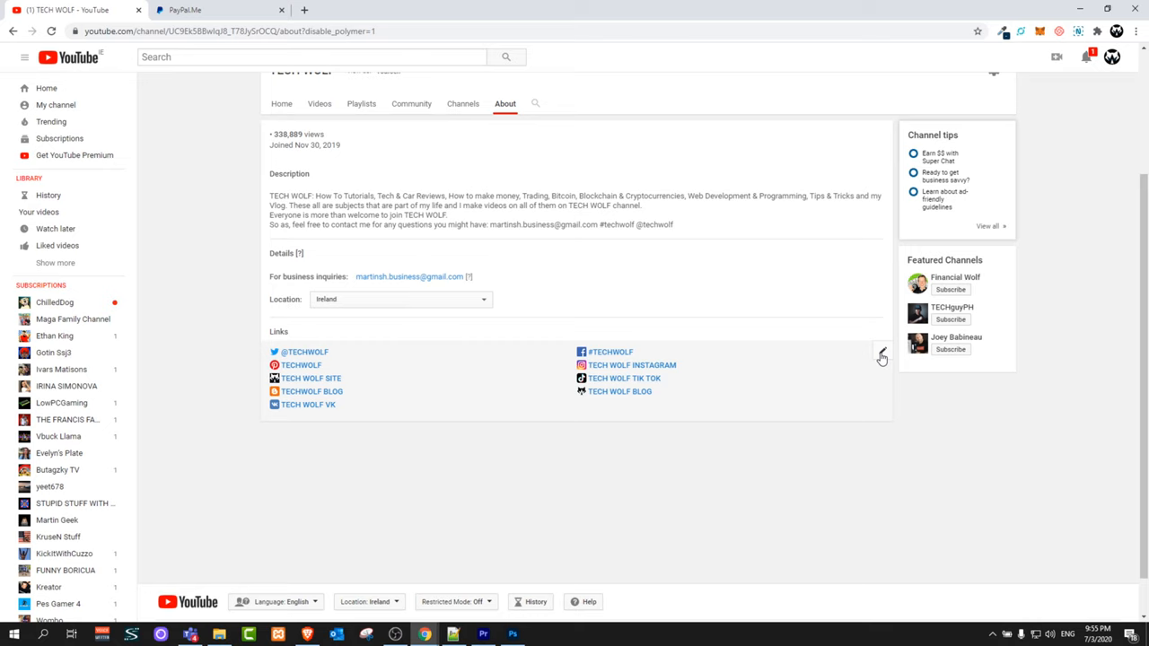
click(879, 351)
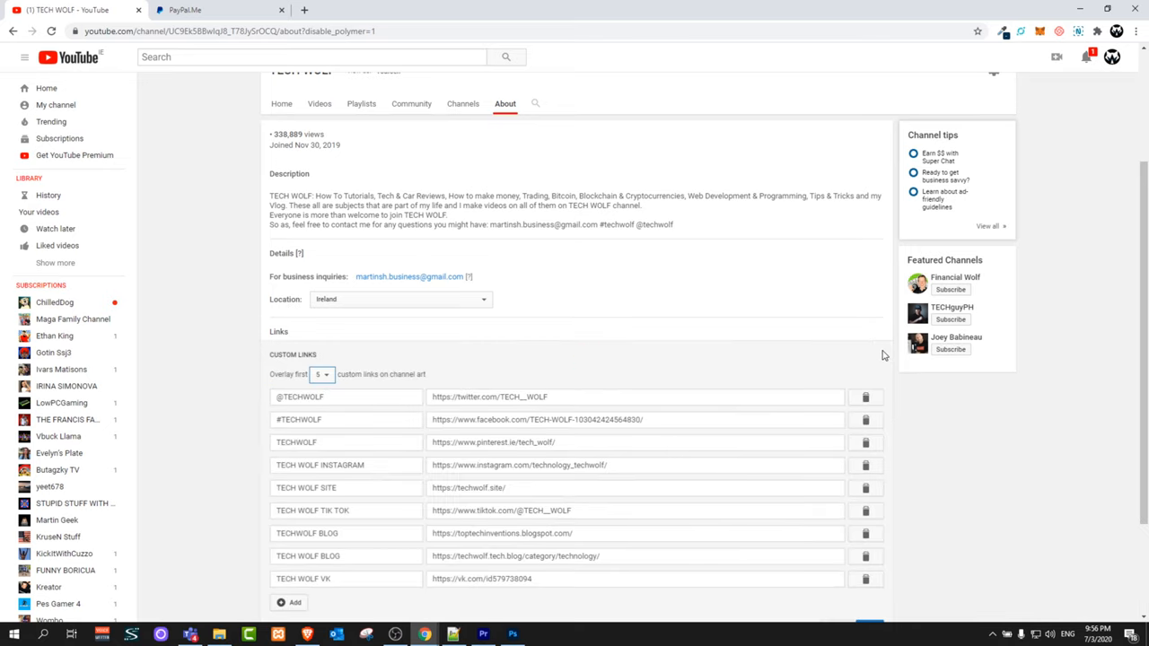
- Replace the Twitter link with paypal.me/techwolf123 titled DONATE and save the channel links
scroll(down, 3)
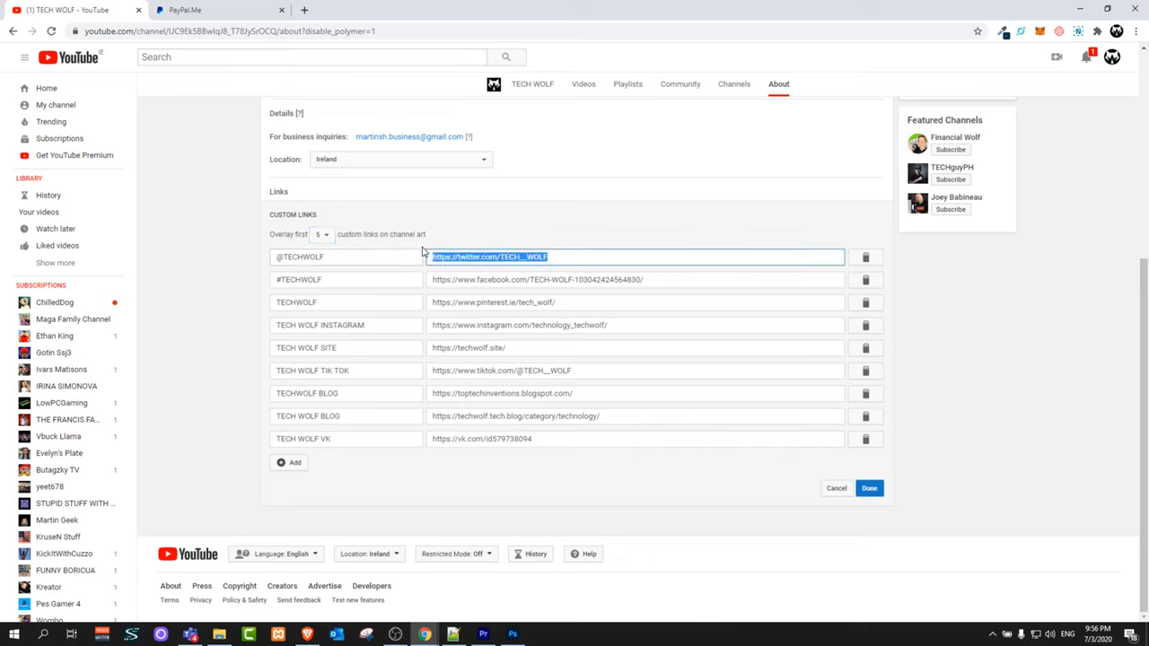
text(paypal.me/techwolf123)
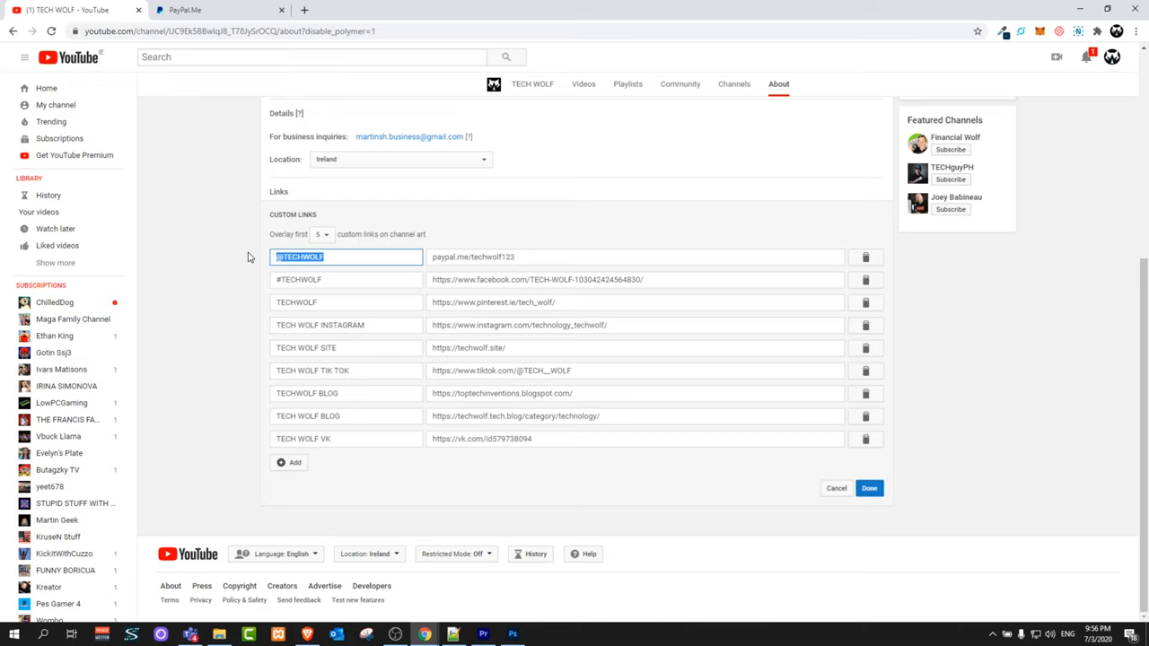
text(DONATE)
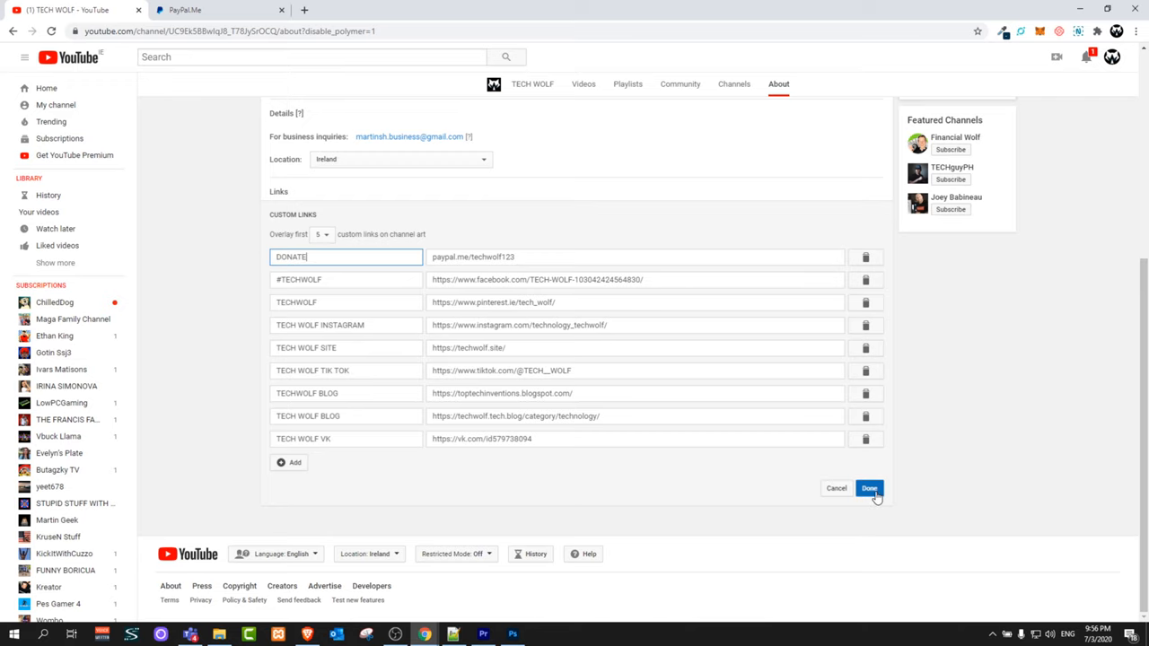
click(869, 488)
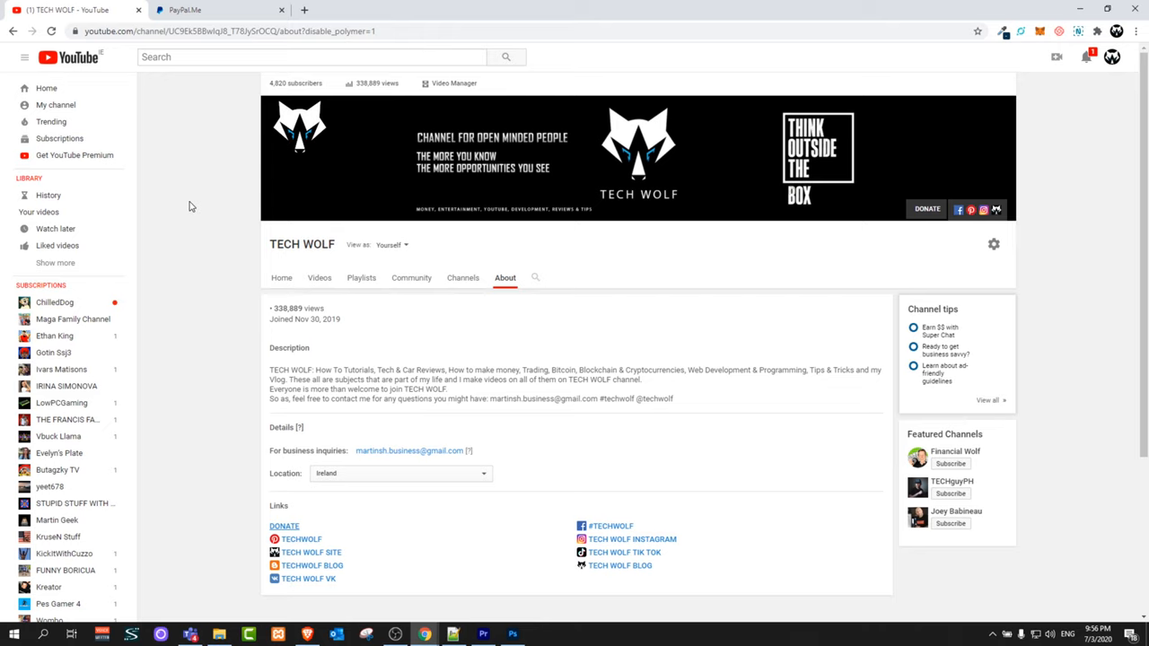
mouse_move(201, 199)
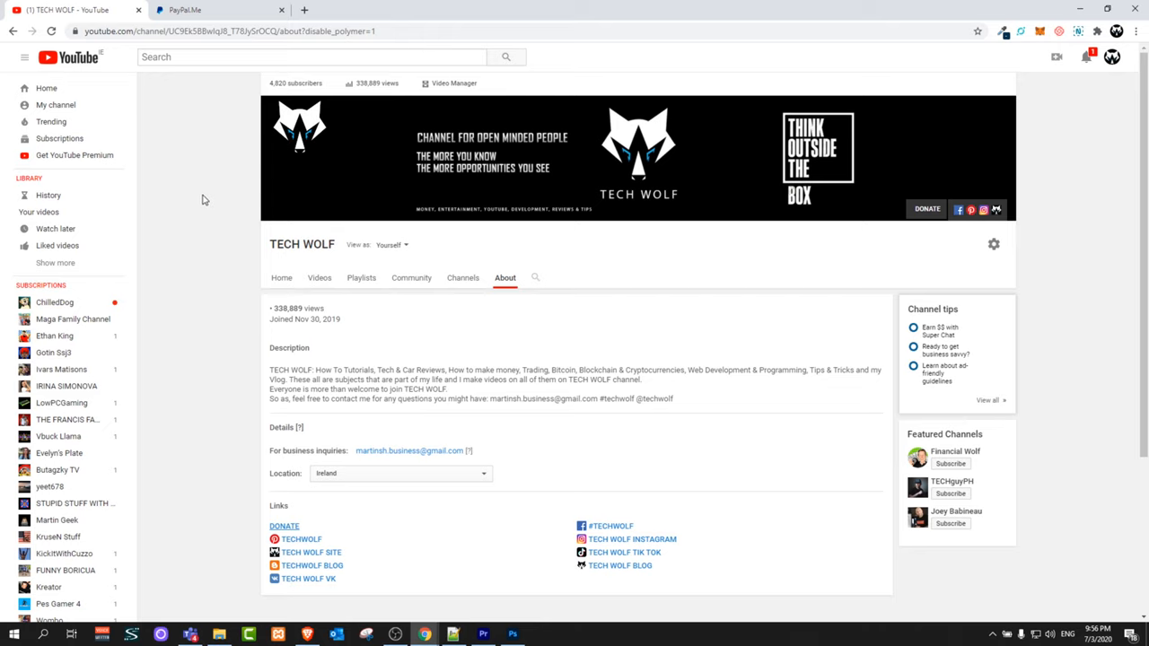
mouse_move(56, 105)
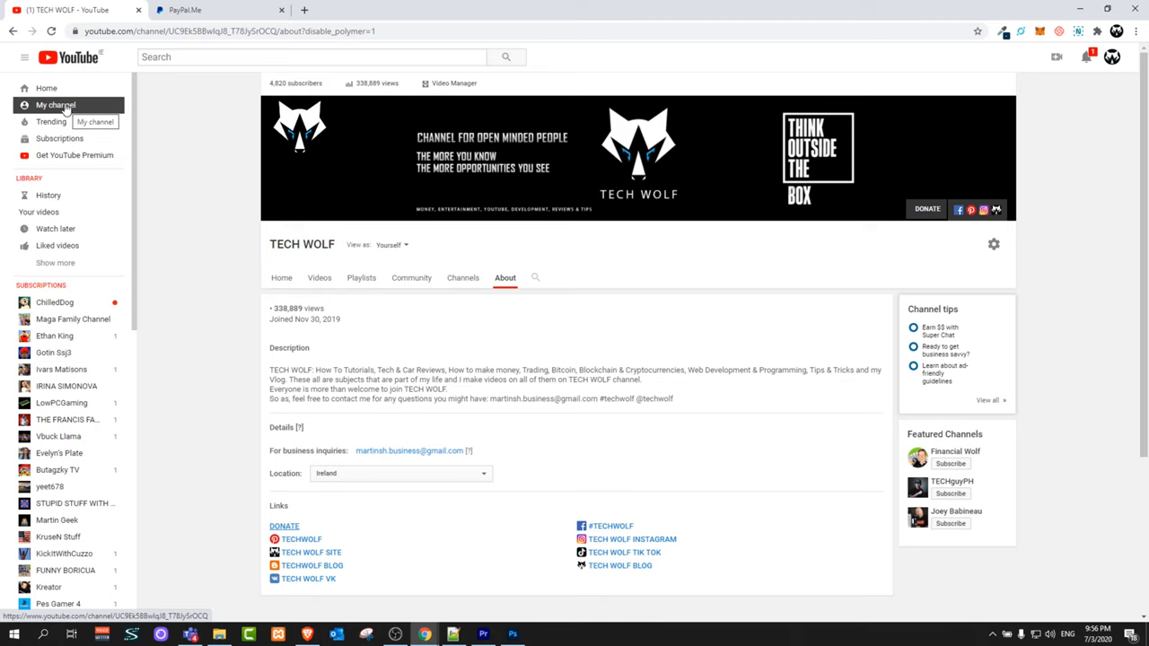
- Go to the TECH WOLF channel's home page via My channel
click(56, 104)
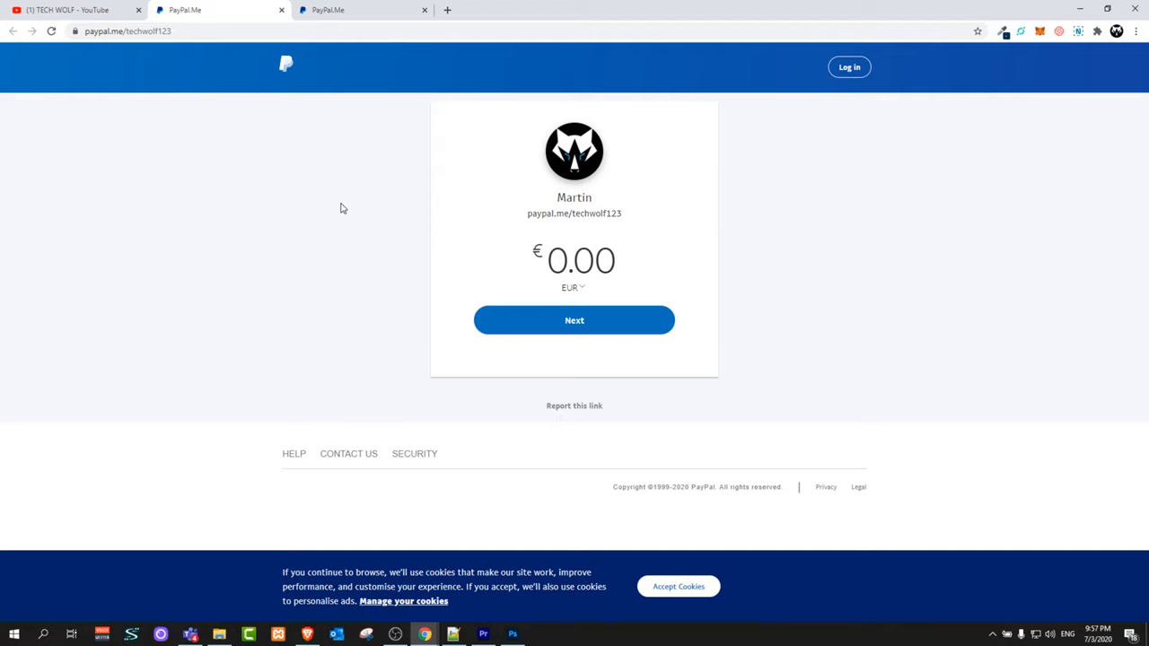
mouse_move(452, 255)
text(100)
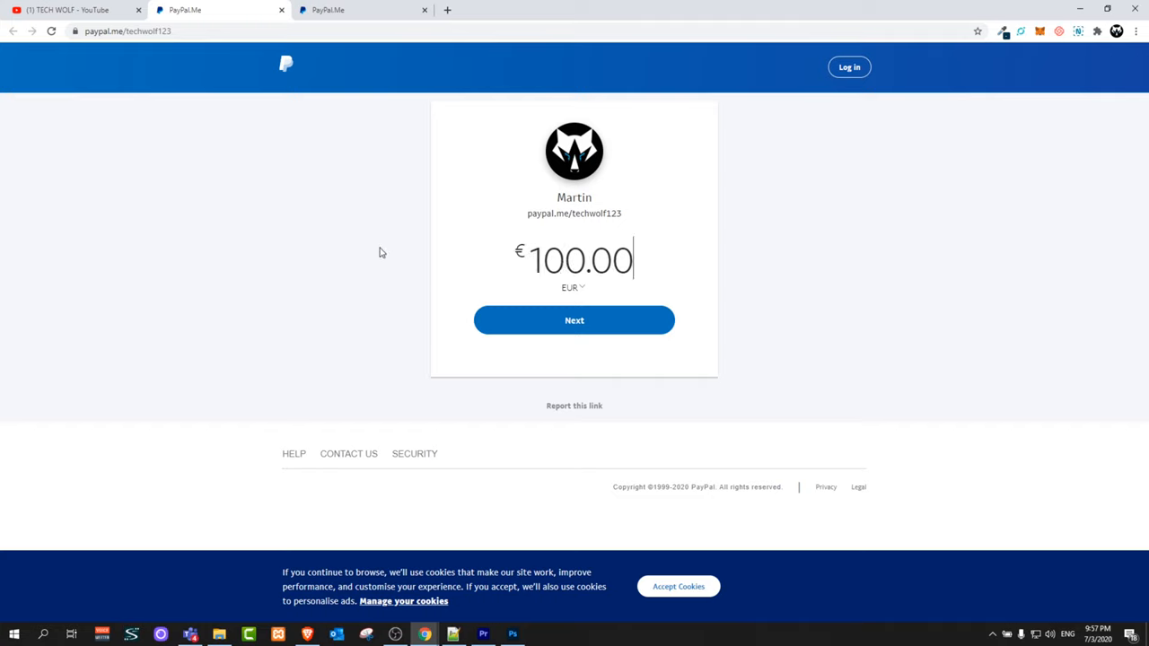
- Switch the PayPal.Me payment currency for the 100.00 amount from EUR to ILS
click(574, 287)
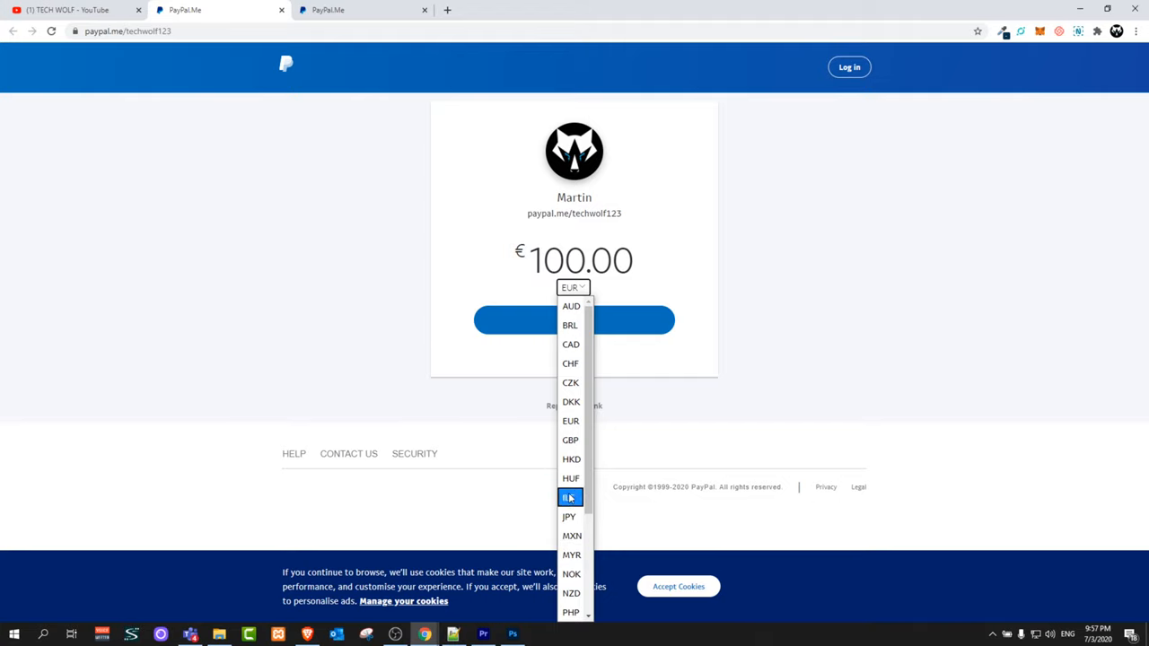
click(571, 497)
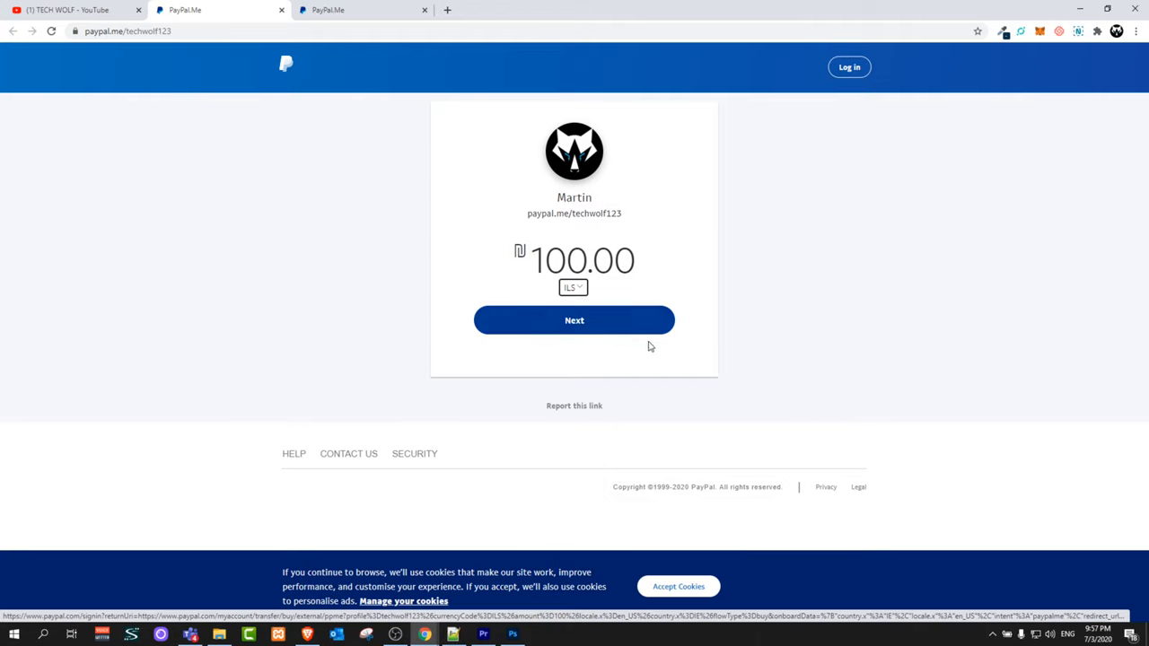
mouse_move(492, 445)
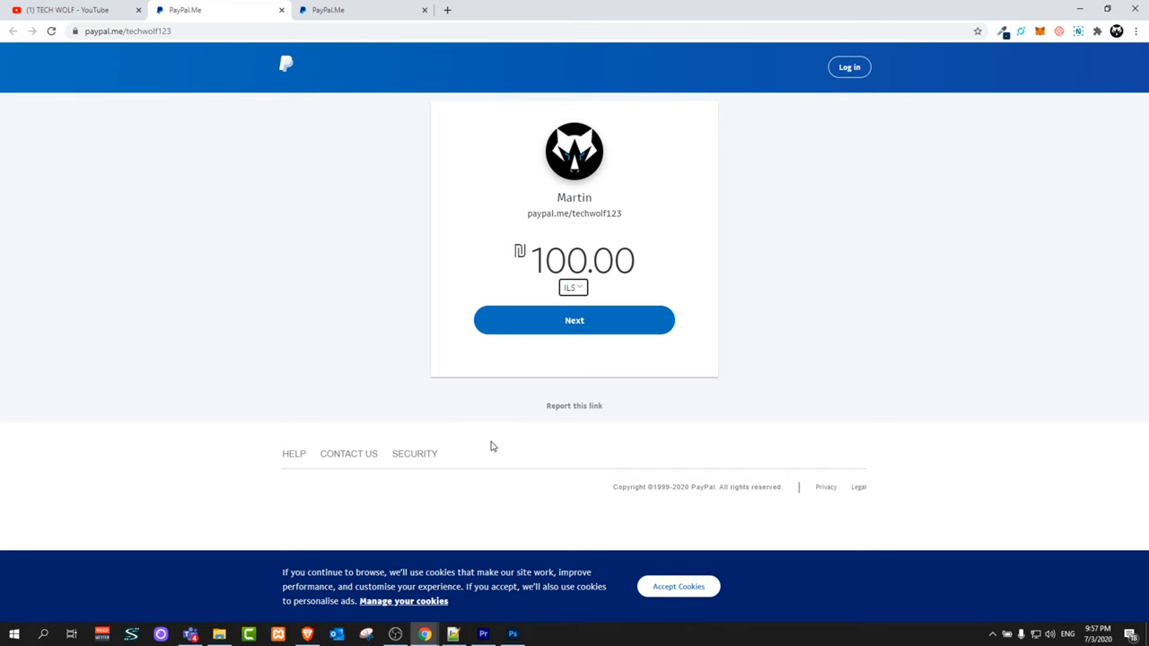
mouse_move(197, 158)
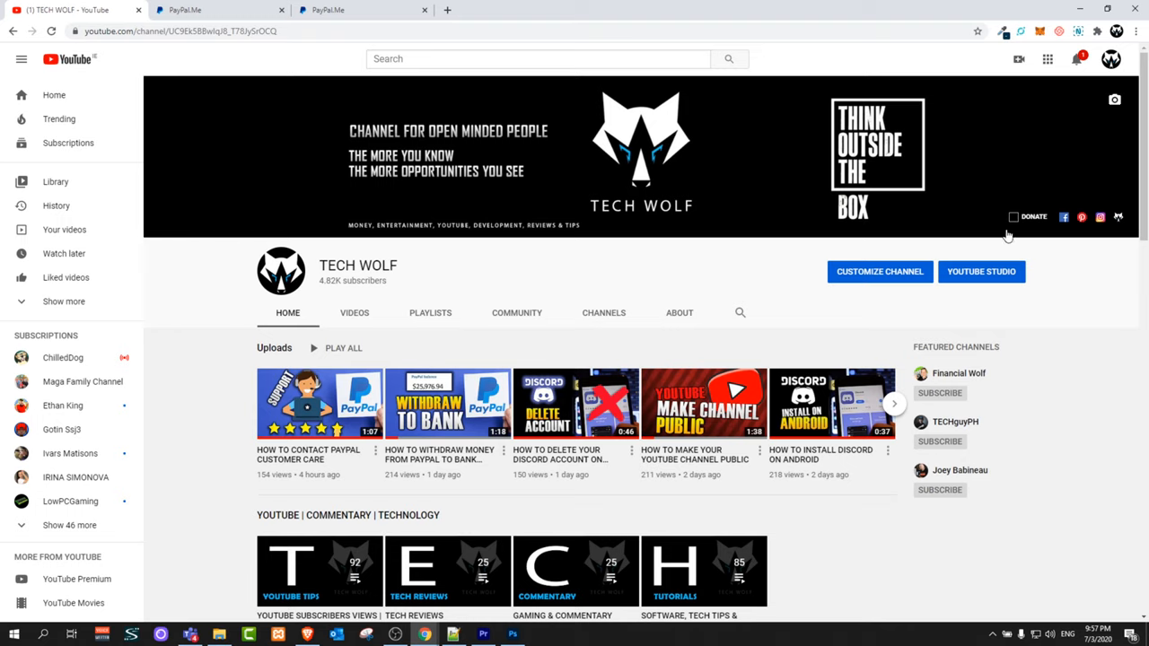
mouse_move(865, 223)
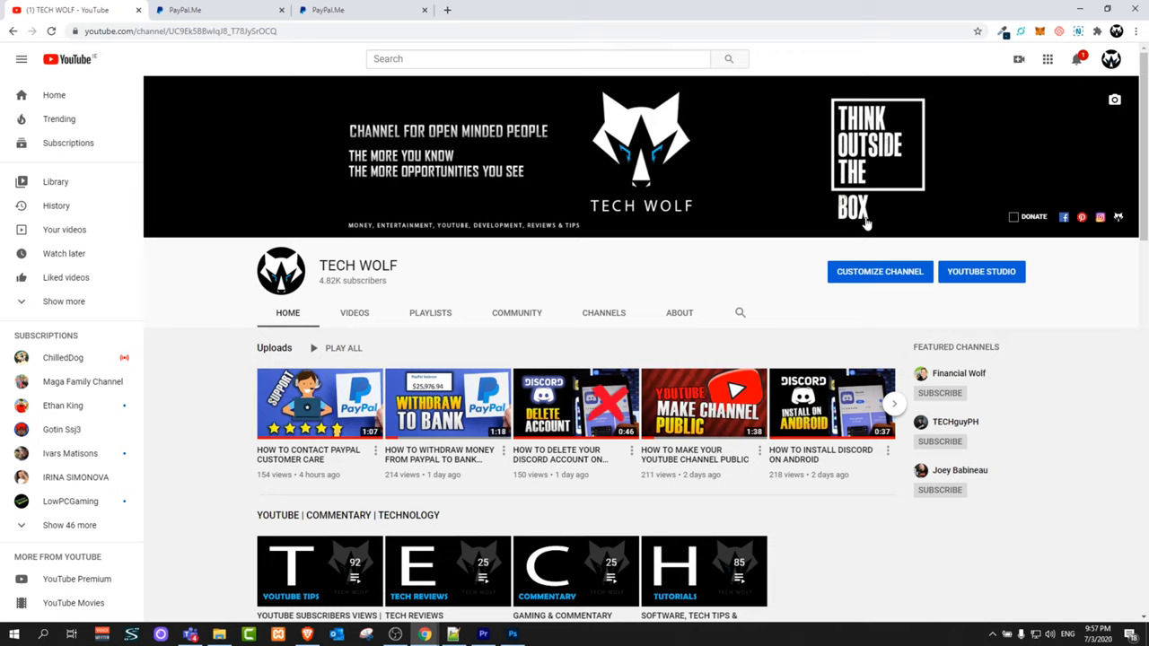
mouse_move(524, 244)
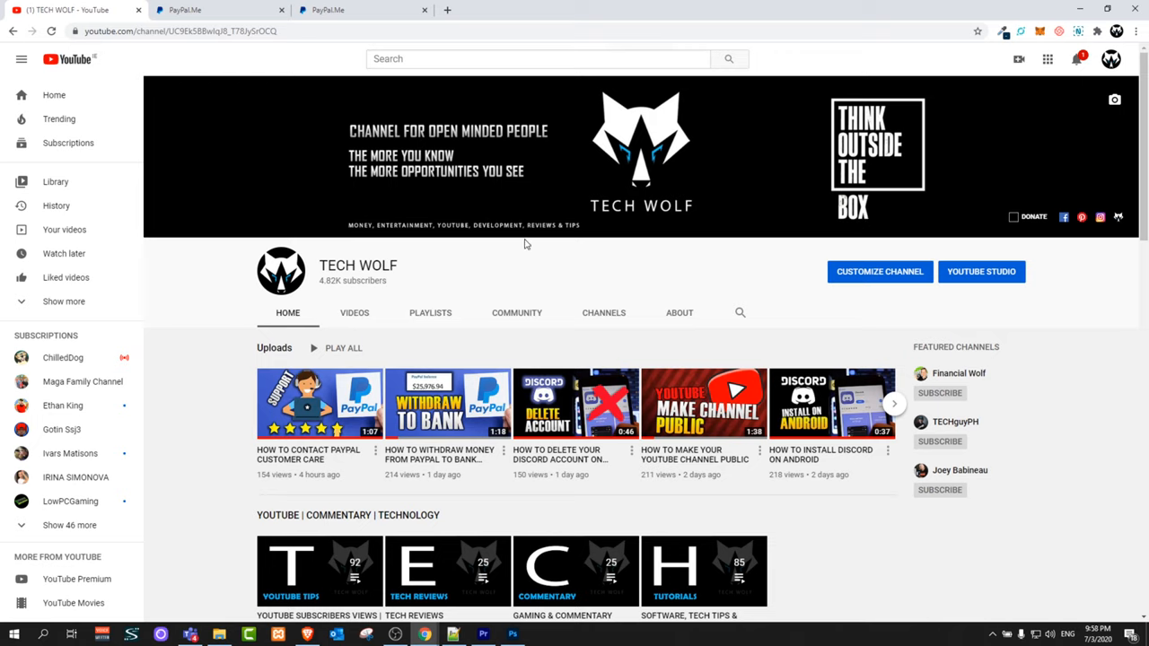